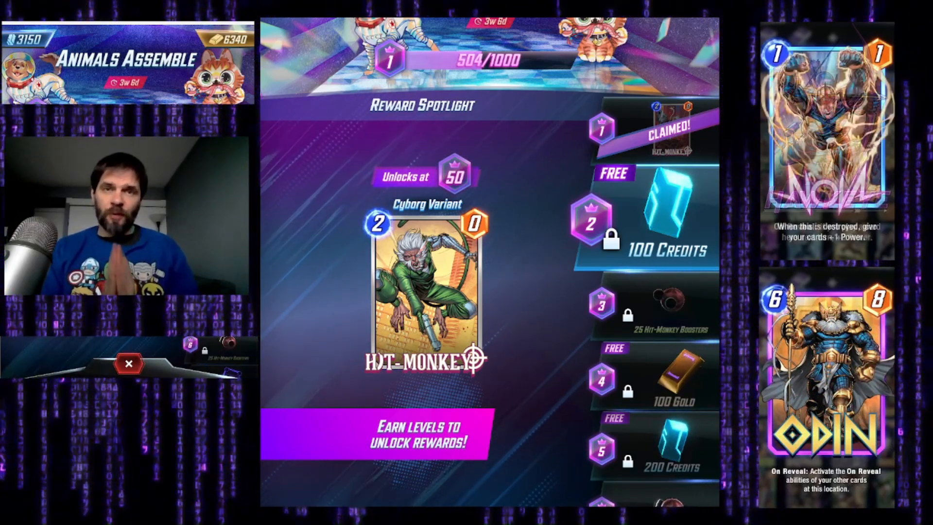
Step: Scroll the season pass reward track from level 1 down to level 50's Cyborg Variant Hit-Monkey
{"action": "left_click", "coordinate": [128, 364]}
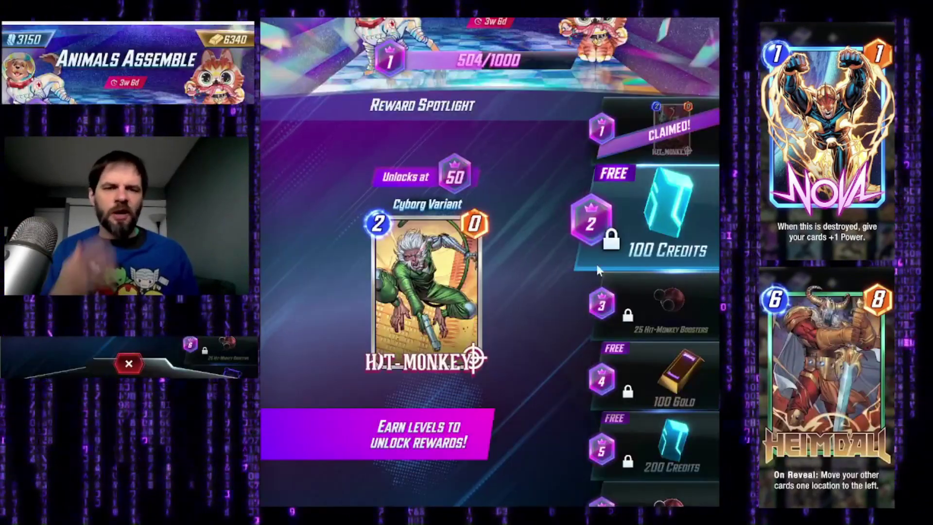
{"action": "scroll", "scroll_direction": "down", "scroll_amount": 3}
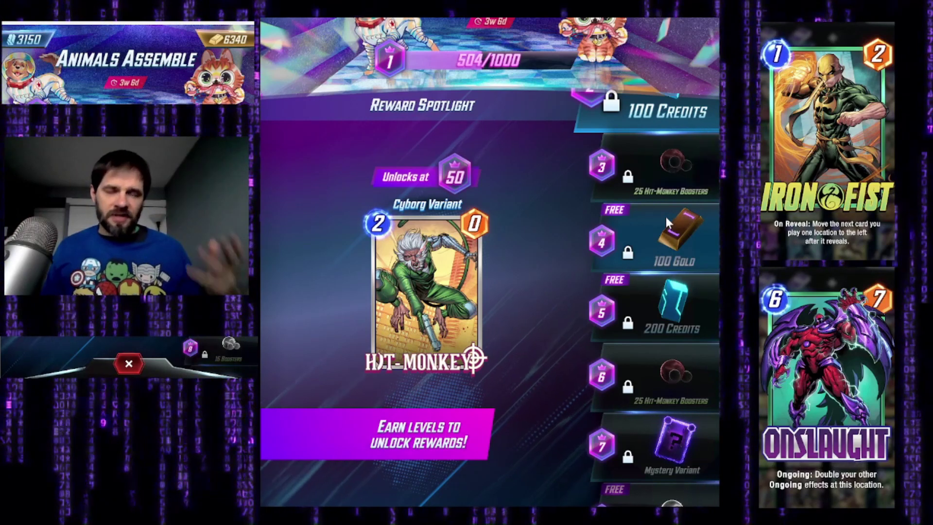
{"action": "scroll", "scroll_direction": "down", "scroll_amount": 3}
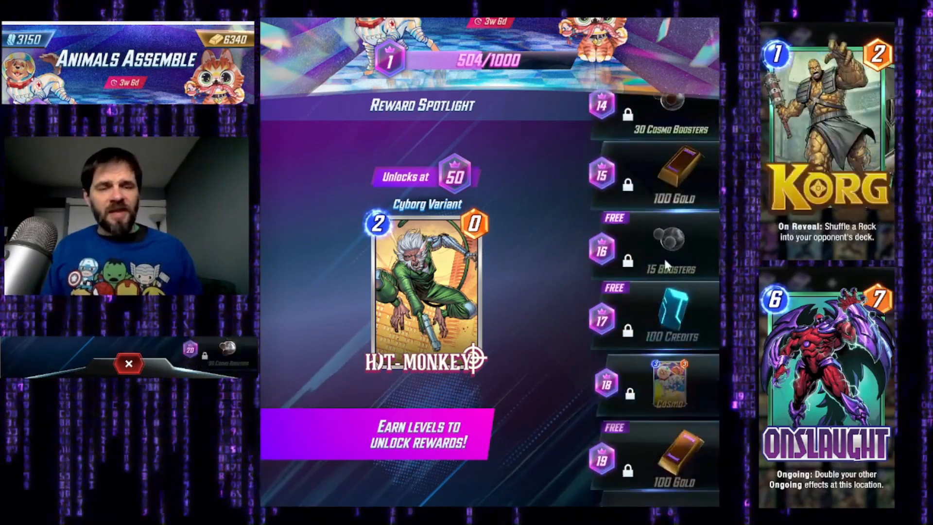
{"action": "scroll", "scroll_direction": "down", "scroll_amount": 3}
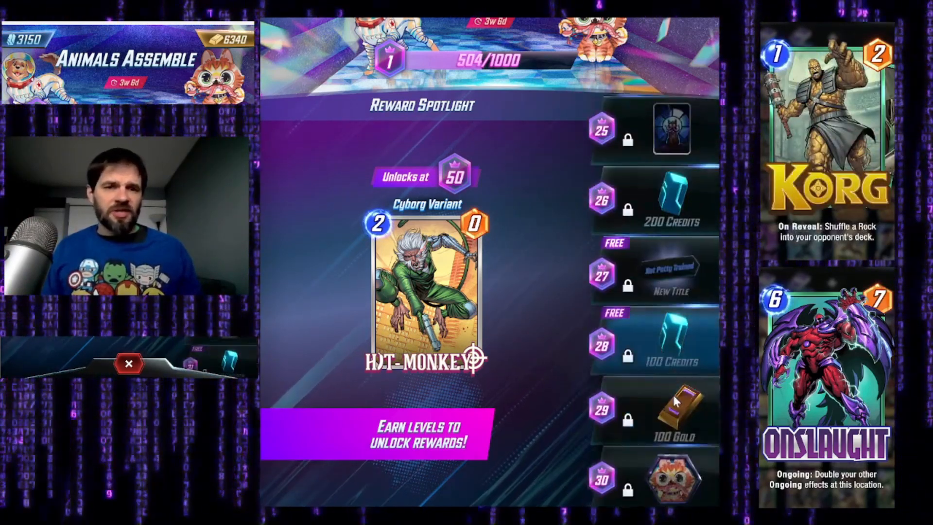
{"action": "scroll", "scroll_direction": "down", "scroll_amount": 3}
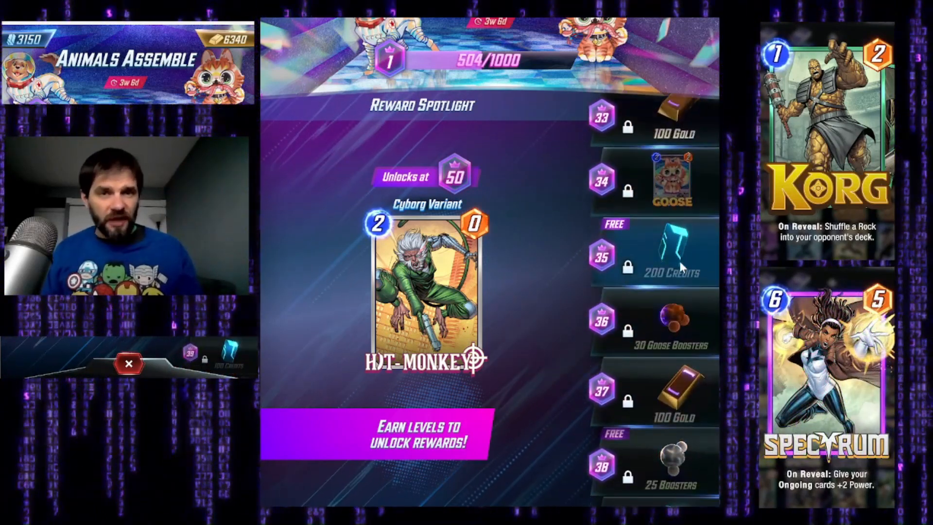
{"action": "scroll", "scroll_direction": "down", "scroll_amount": 3}
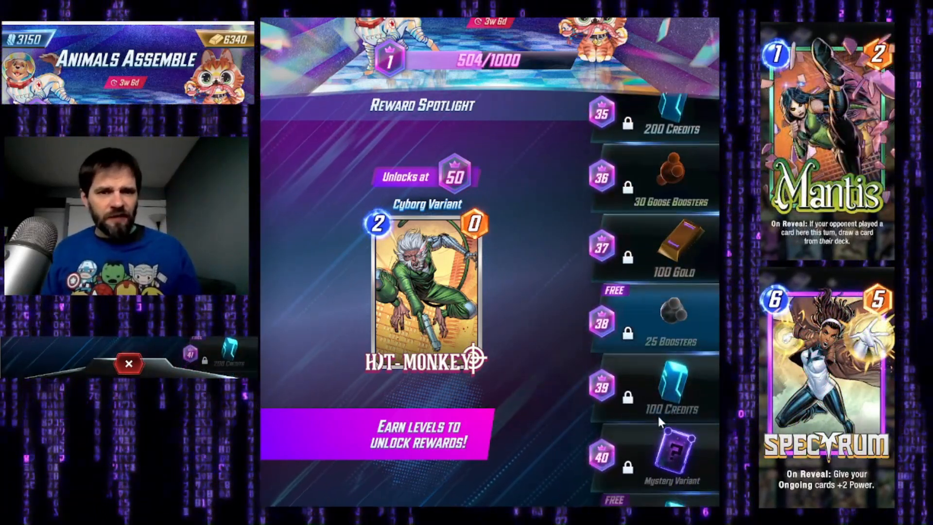
{"action": "scroll", "scroll_direction": "down", "scroll_amount": 3}
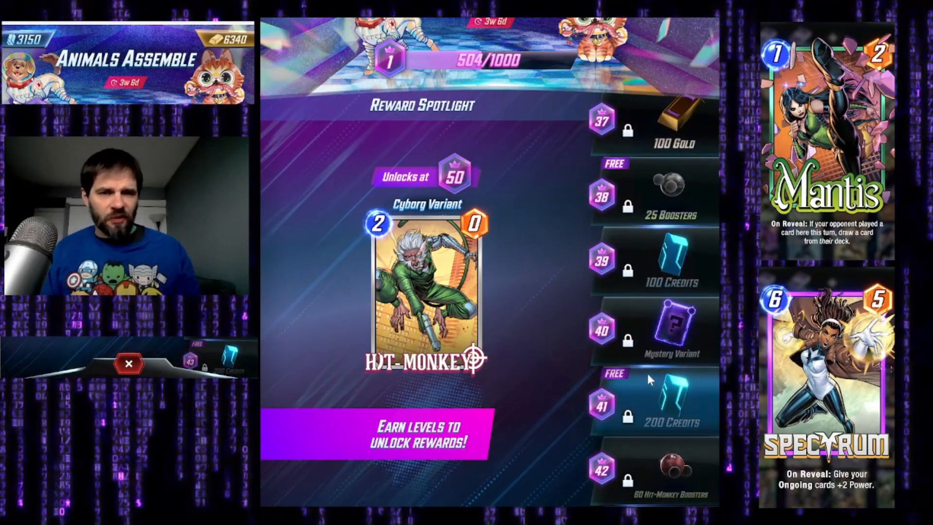
{"action": "scroll", "scroll_direction": "down", "scroll_amount": 3}
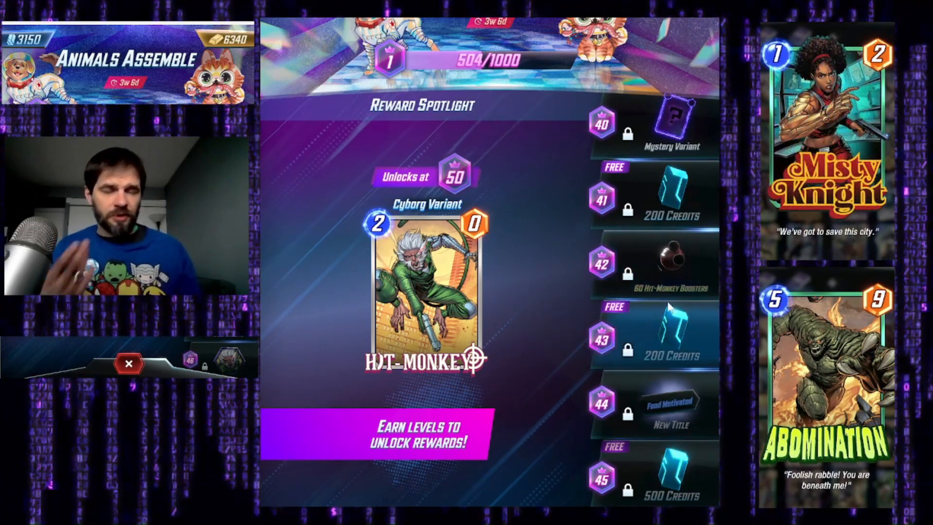
{"action": "scroll", "scroll_direction": "down", "scroll_amount": 3}
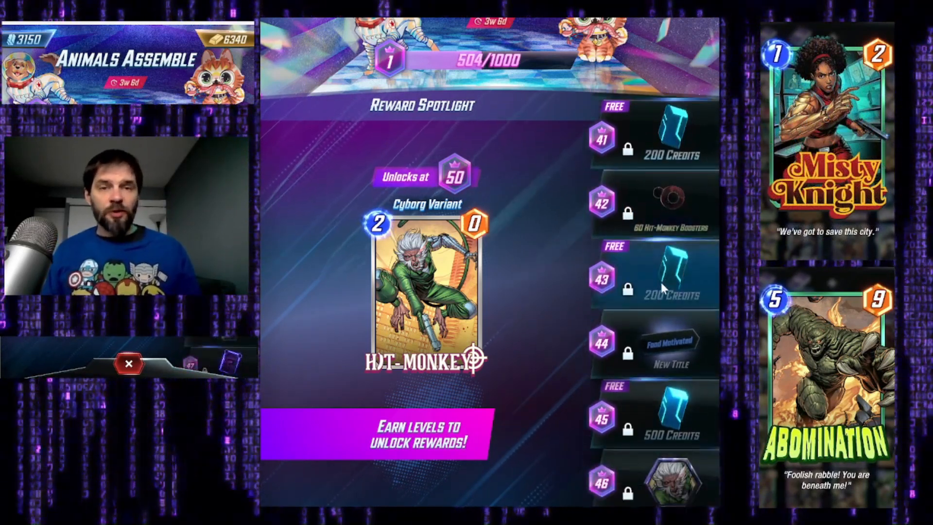
{"action": "scroll", "scroll_direction": "down", "scroll_amount": 3}
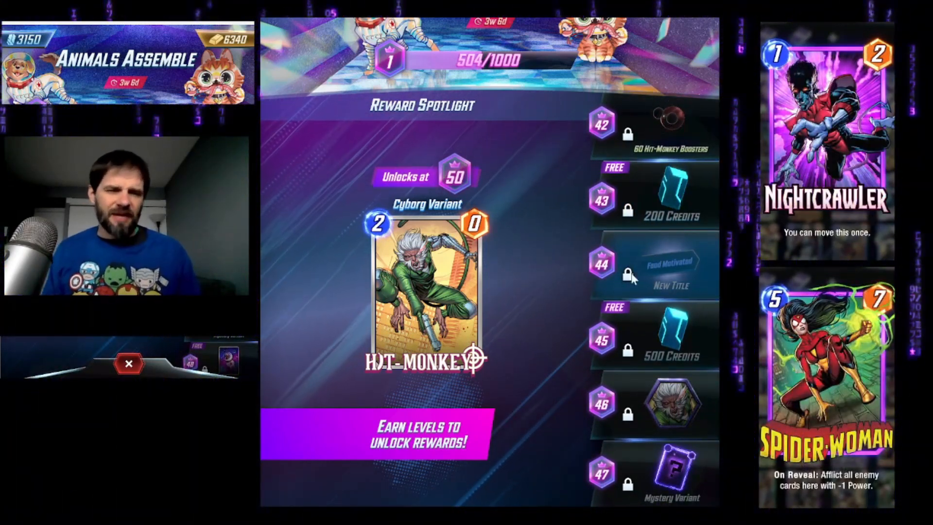
{"action": "scroll", "scroll_direction": "down", "scroll_amount": 3}
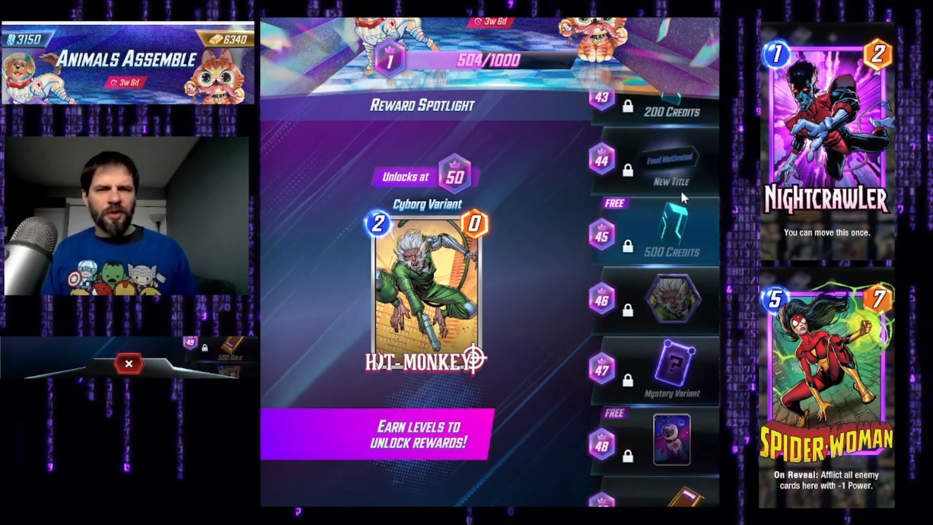
{"action": "scroll", "scroll_direction": "down", "scroll_amount": 3}
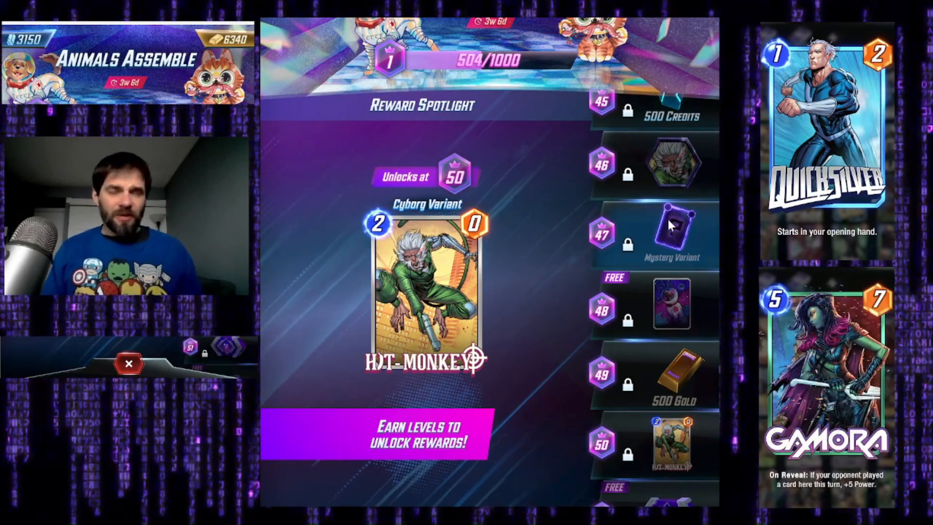
{"action": "mouse_move", "coordinate": [697, 291]}
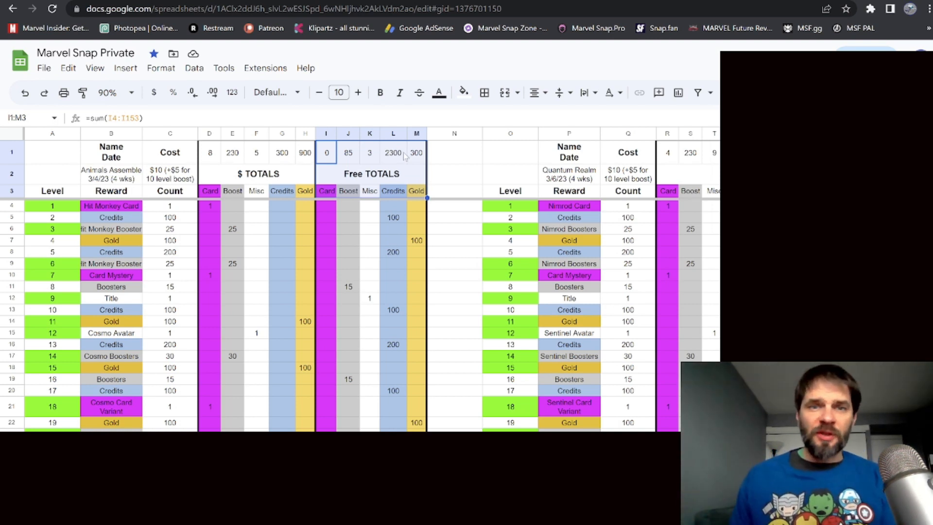
{"action": "left_click", "coordinate": [305, 152]}
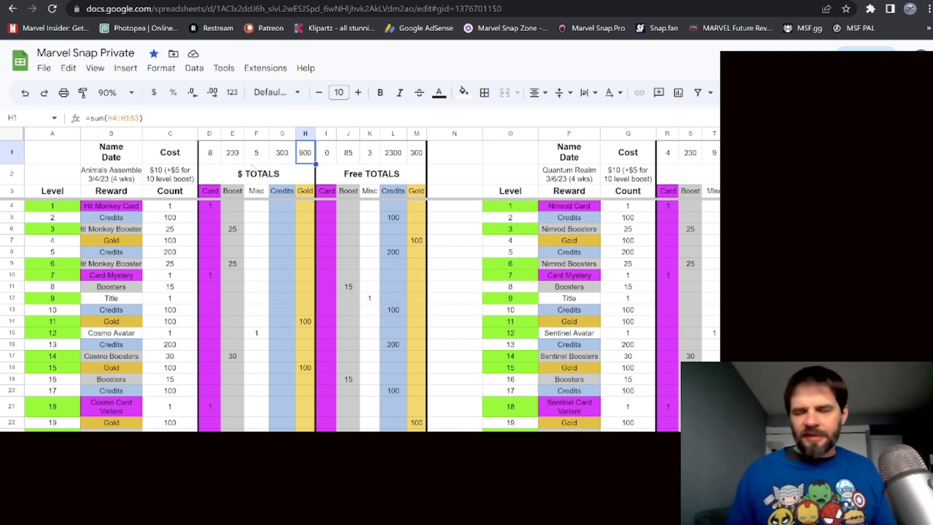
{"action": "left_click", "coordinate": [232, 153]}
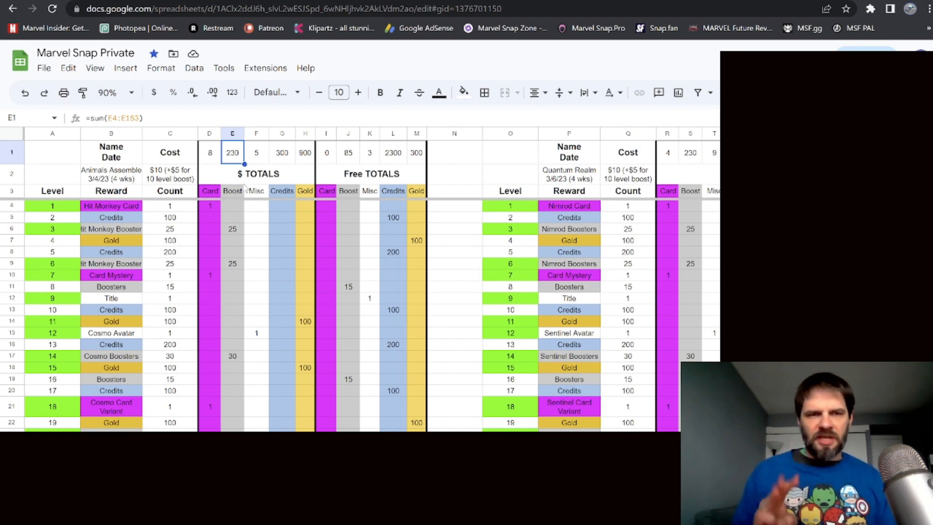
{"action": "left_click", "coordinate": [209, 151]}
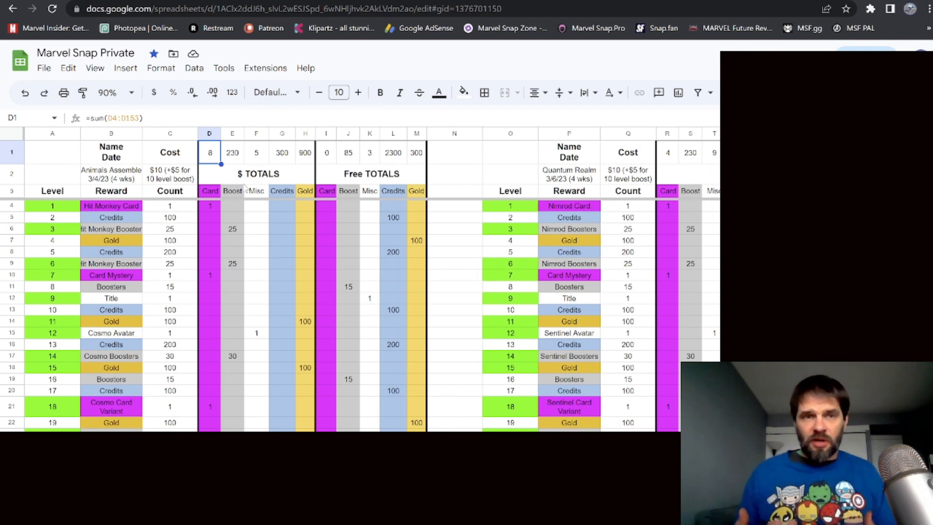
Step: Check the free Boost and Card total formulas, then view the bundle value table sheet
{"action": "left_click", "coordinate": [347, 151]}
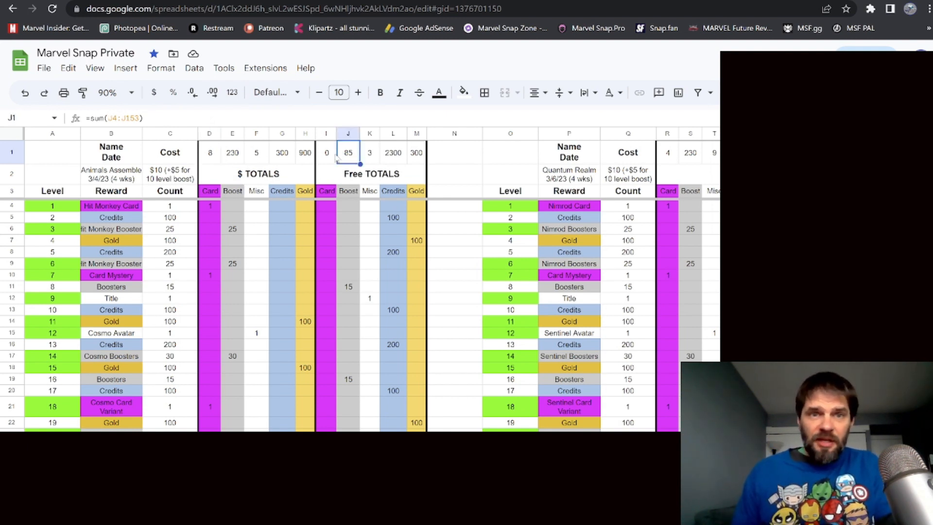
{"action": "left_click", "coordinate": [327, 153]}
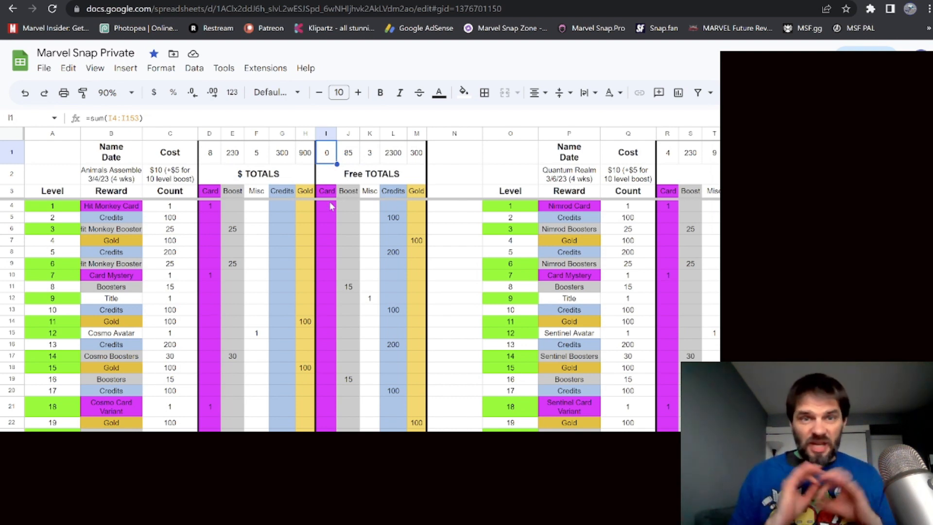
{"action": "scroll", "scroll_direction": "down", "scroll_amount": 3}
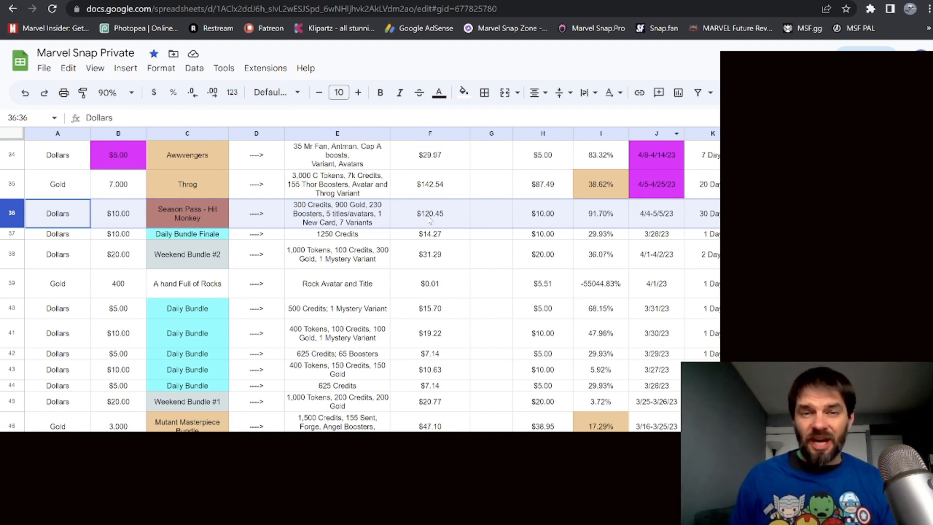
Step: Check the Hit Monkey season pass row's $10.00 price and 91.70% value formulas
{"action": "left_click", "coordinate": [430, 213]}
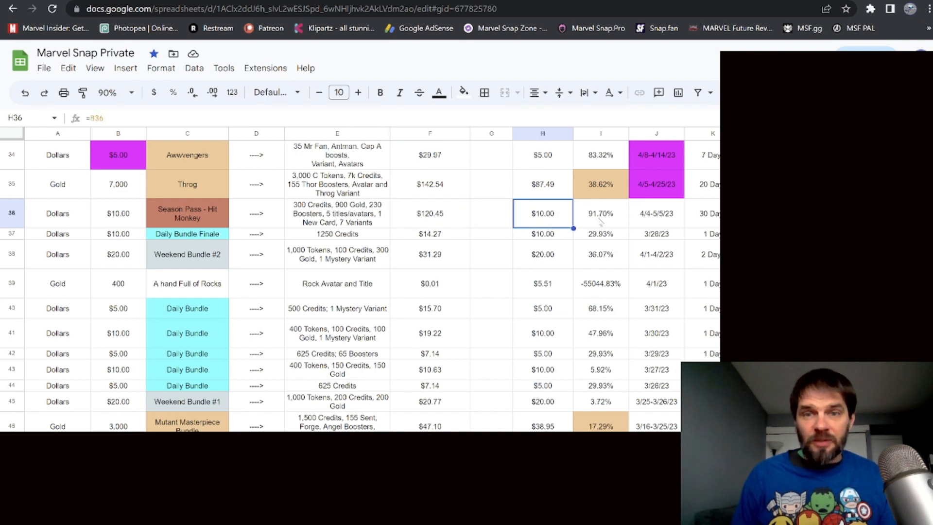
{"action": "left_click", "coordinate": [600, 213]}
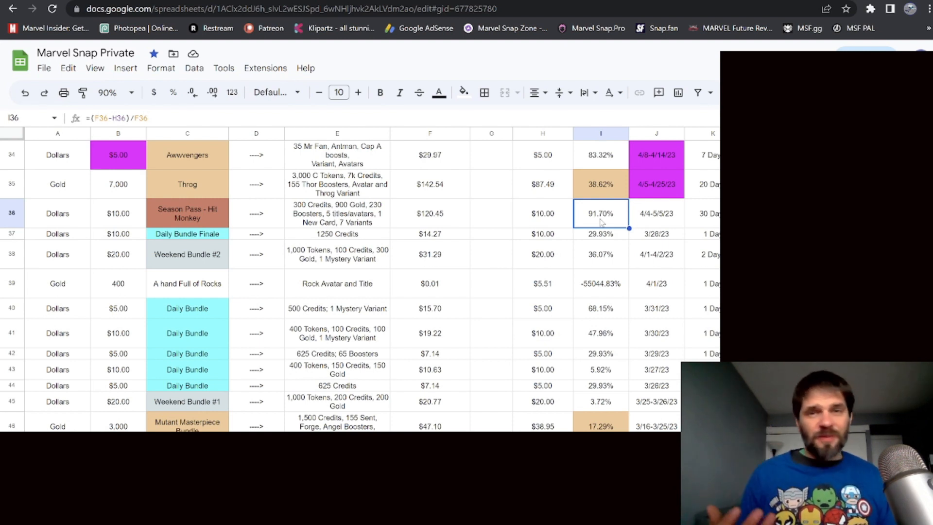
{"action": "mouse_move", "coordinate": [661, 154]}
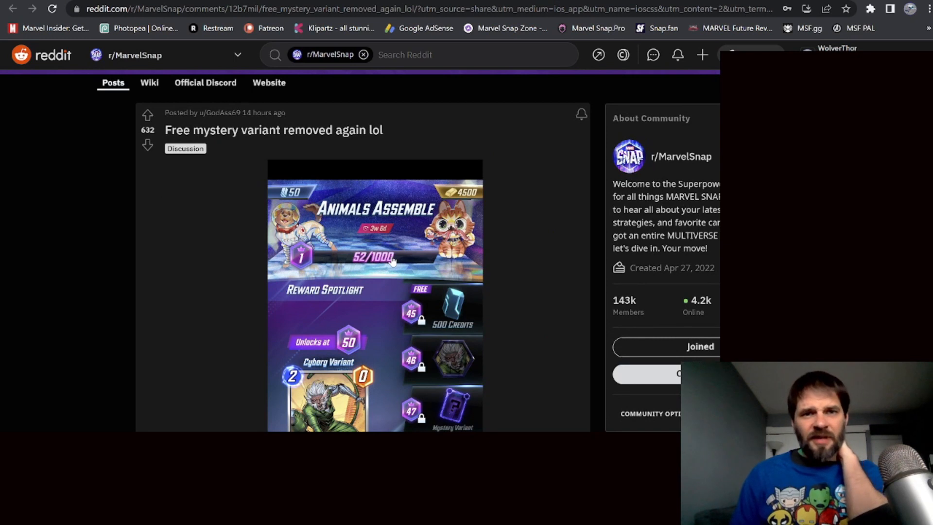
Step: Read the r/MarvelSnap comments on the removed free variant, then highlight the Season Pass - Hit Monkey row
{"action": "scroll", "scroll_direction": "down", "scroll_amount": 3}
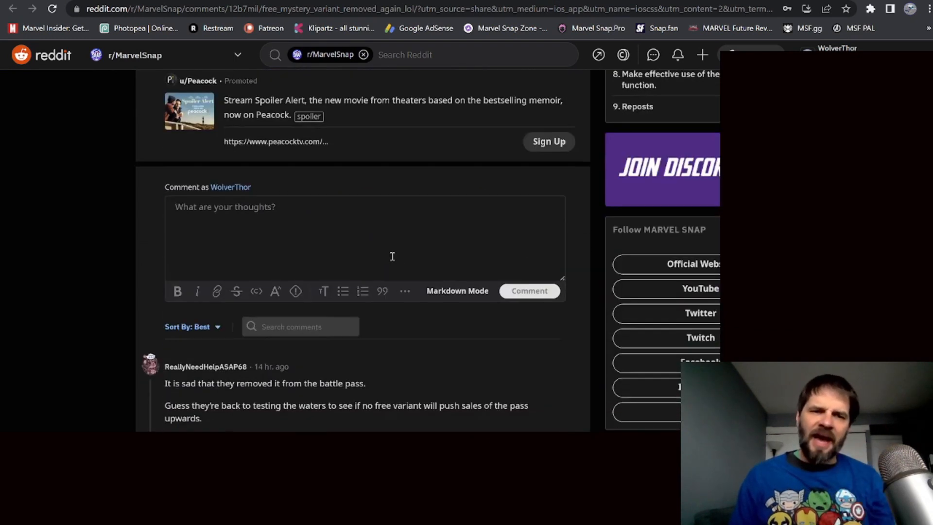
{"action": "scroll", "scroll_direction": "down", "scroll_amount": 3}
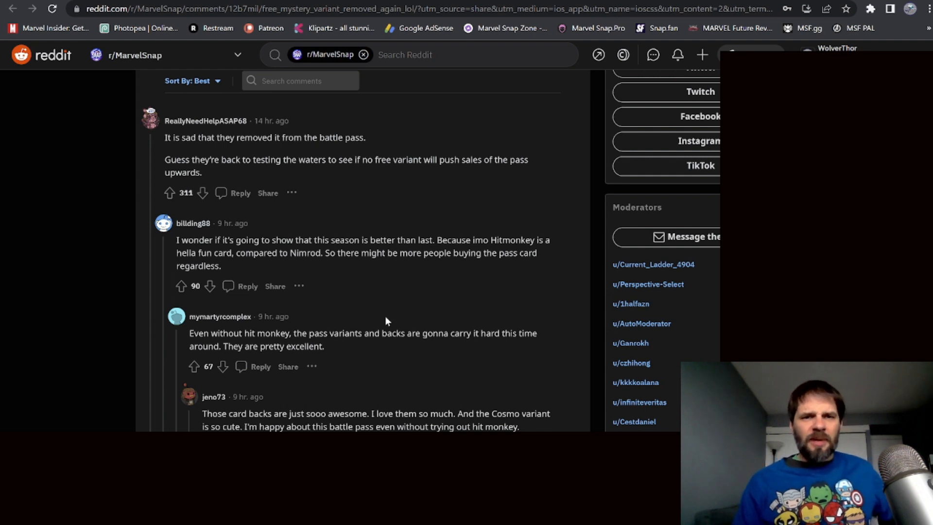
{"action": "scroll", "scroll_direction": "down", "scroll_amount": 3}
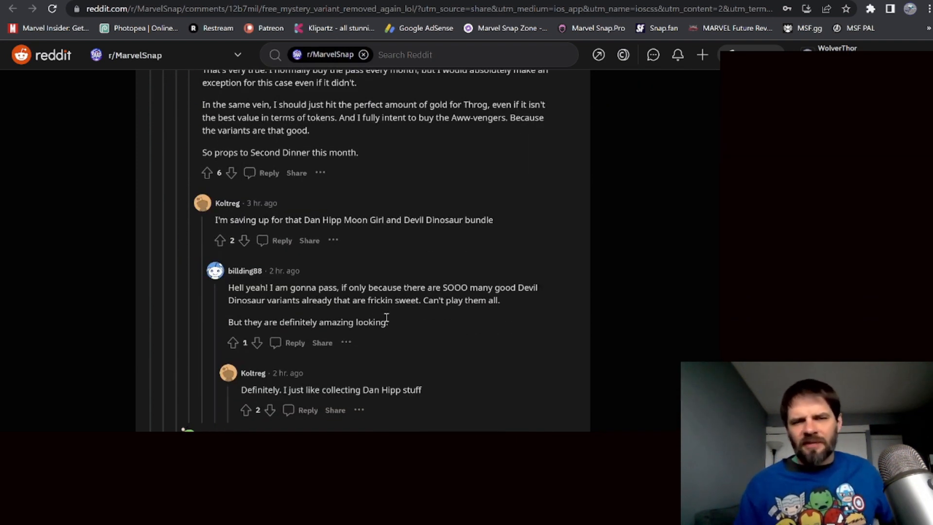
{"action": "scroll", "scroll_direction": "down", "scroll_amount": 3}
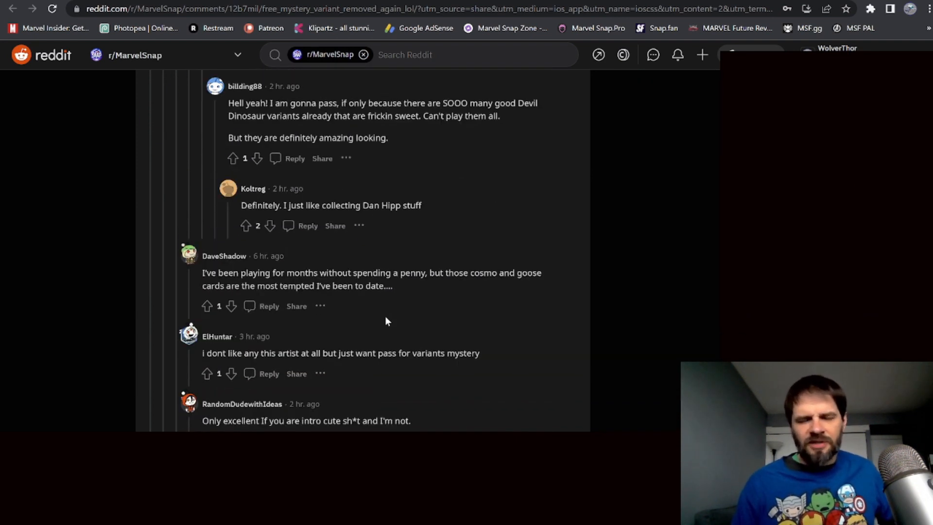
{"action": "scroll", "scroll_direction": "down", "scroll_amount": 3}
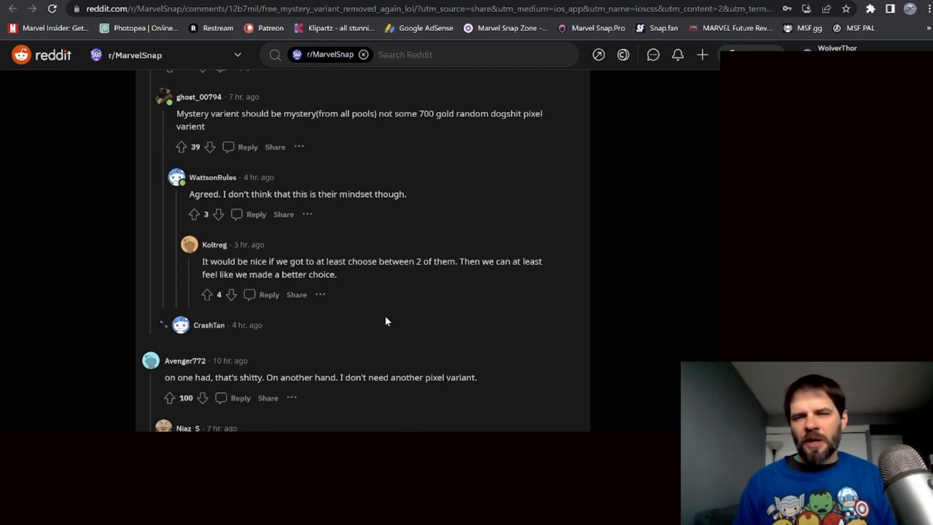
{"action": "scroll", "scroll_direction": "down", "scroll_amount": 3}
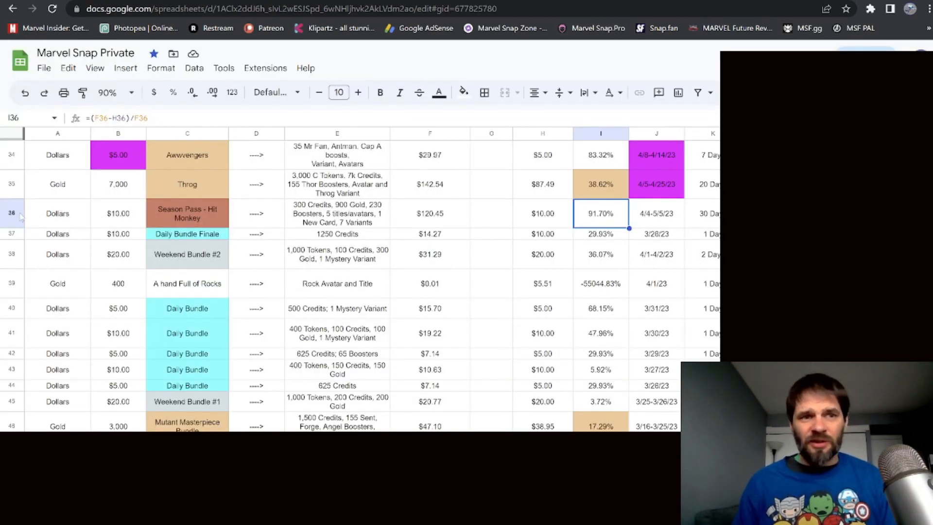
{"action": "left_click", "coordinate": [12, 212]}
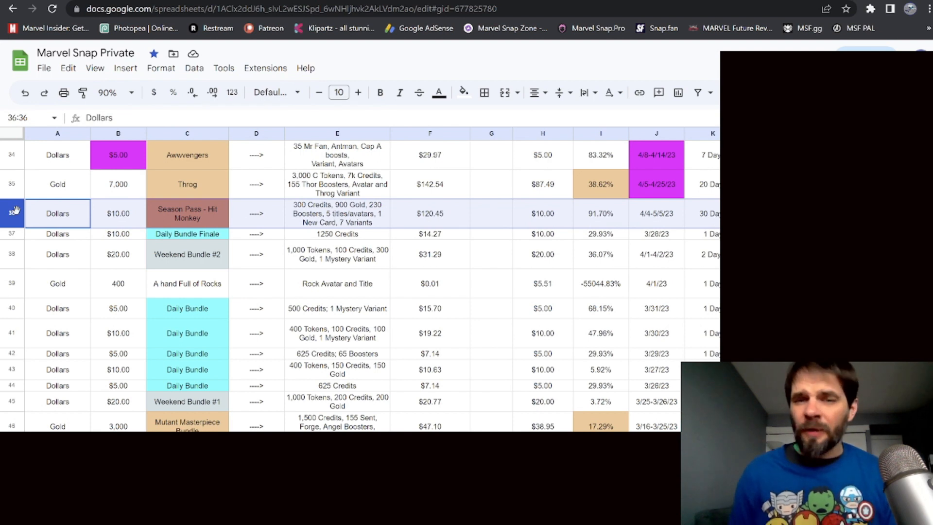